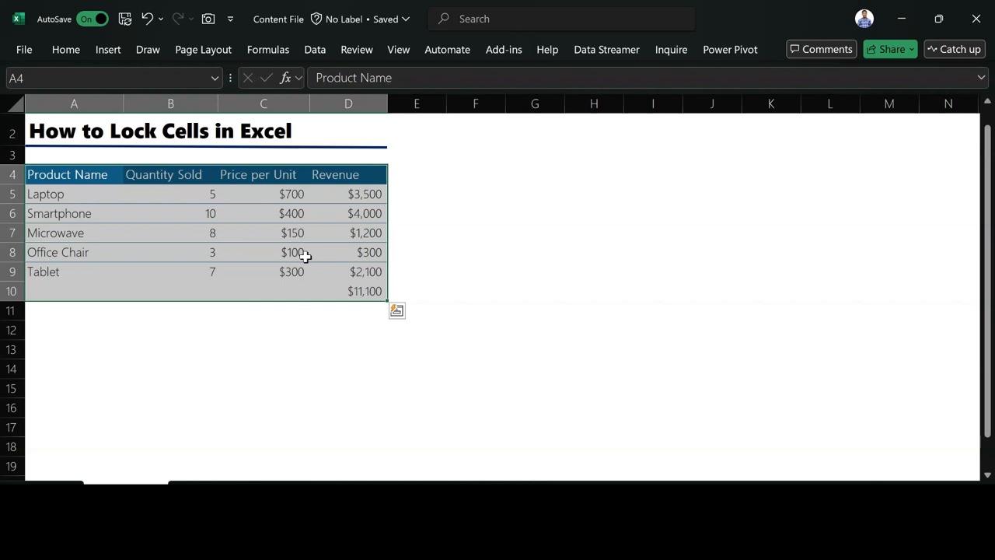
mouse_move(486, 178)
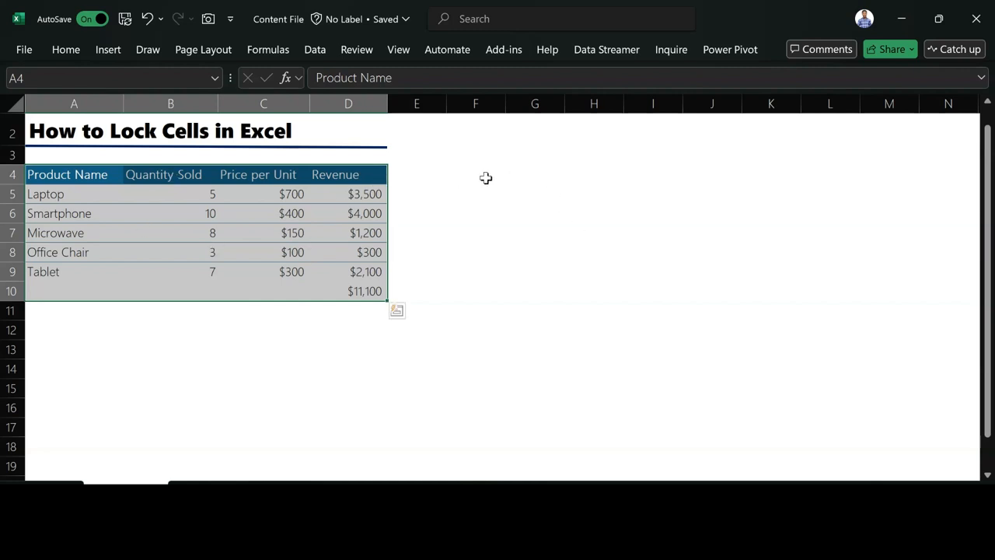
Step: Select the whole worksheet and clear the Locked option in Format Cells
left_click(475, 174)
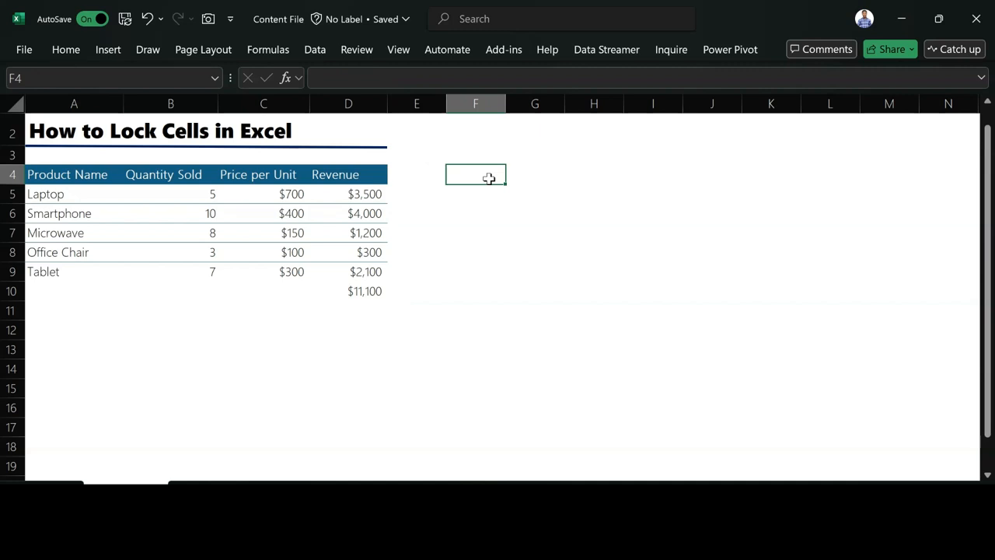
key("ctrl+a")
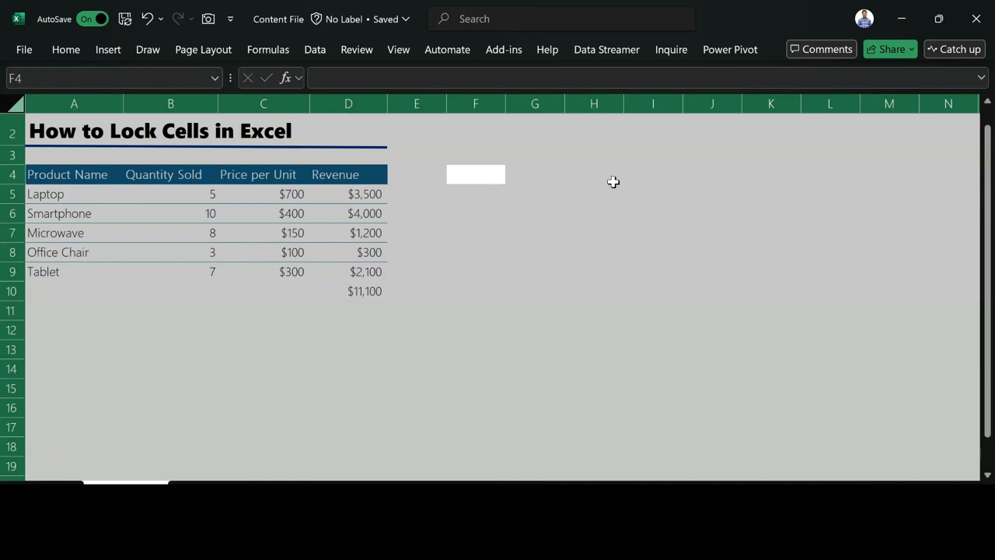
key("ctrl+1")
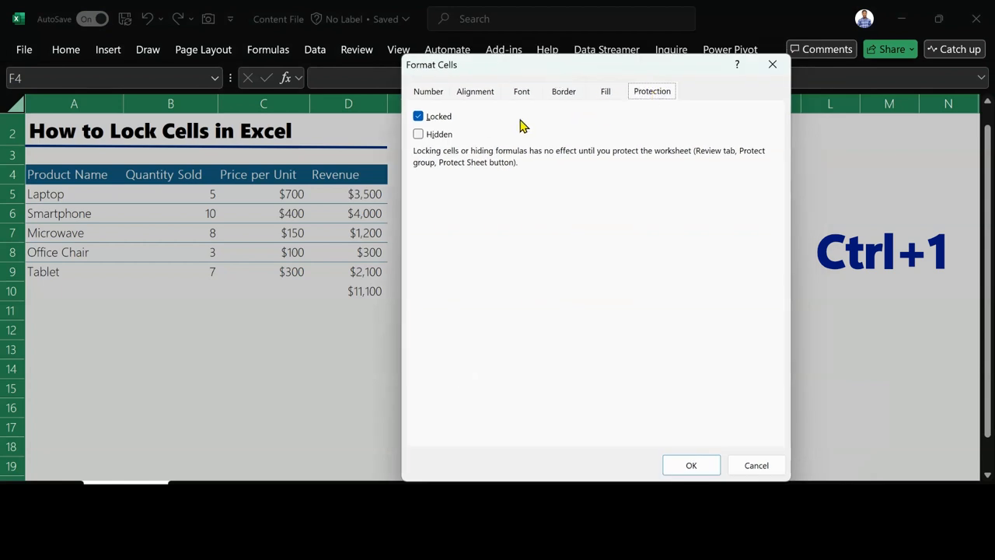
mouse_move(436, 121)
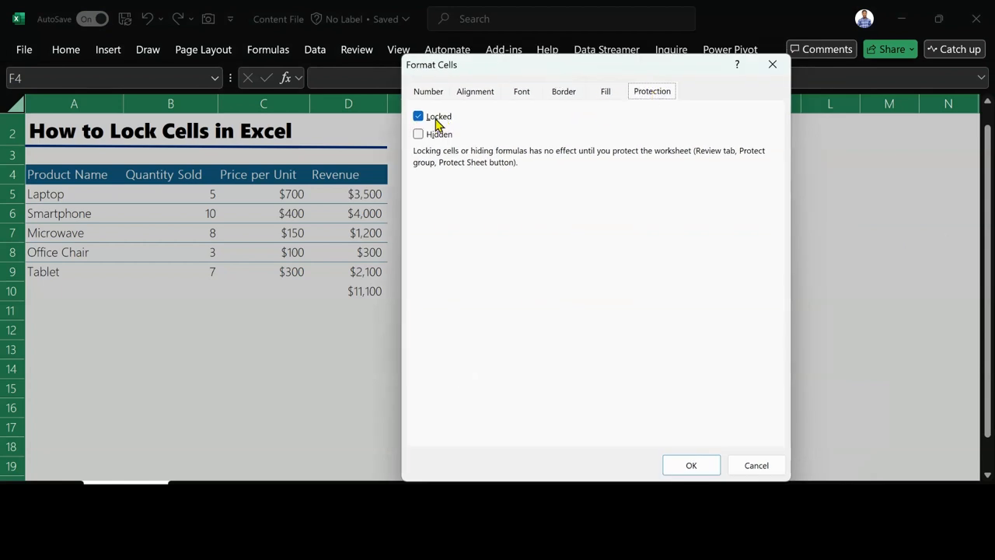
mouse_move(416, 325)
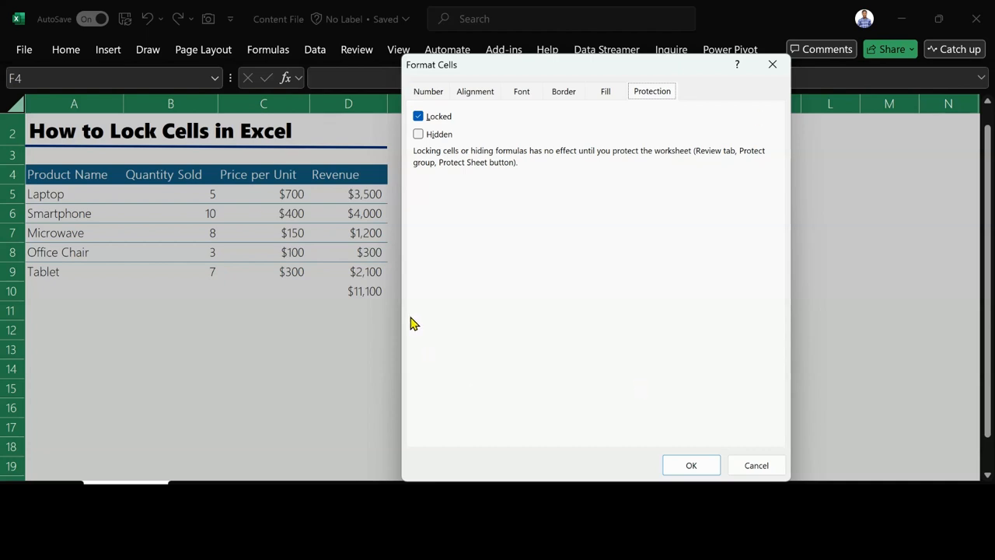
mouse_move(758, 142)
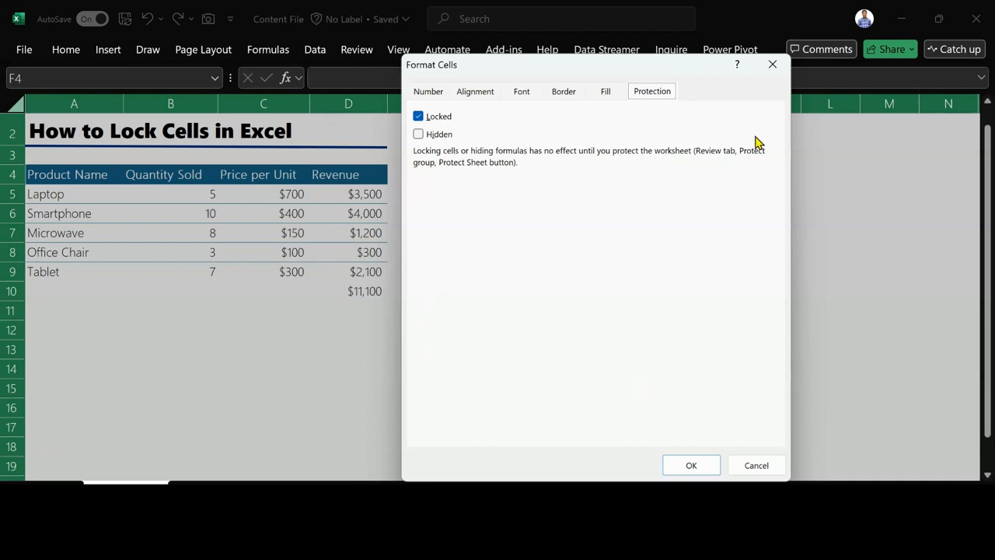
mouse_move(490, 192)
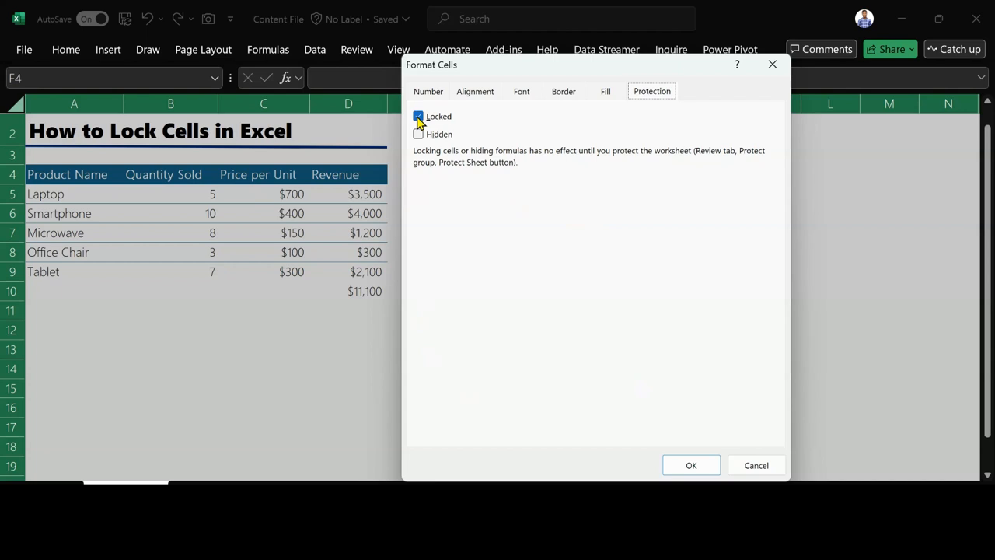
left_click(418, 115)
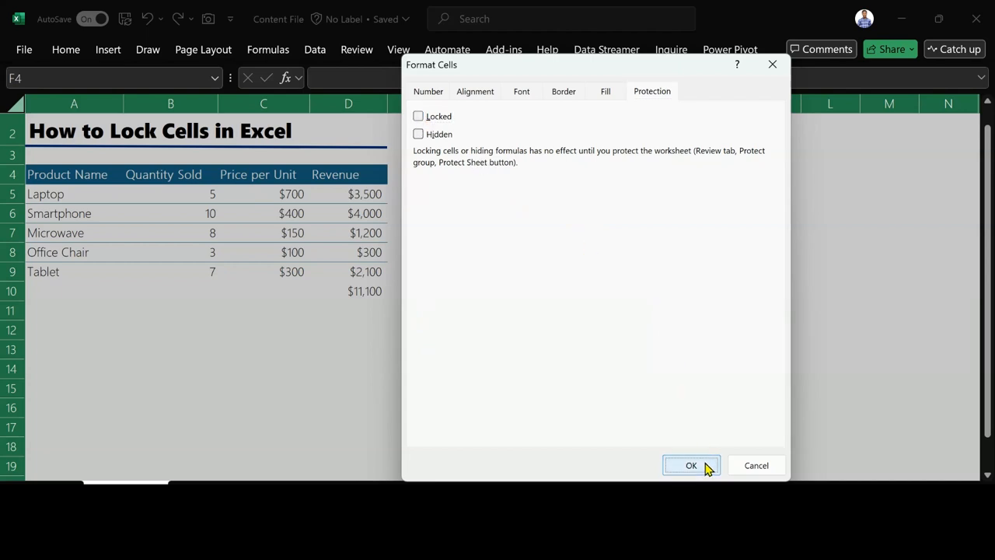
left_click(690, 465)
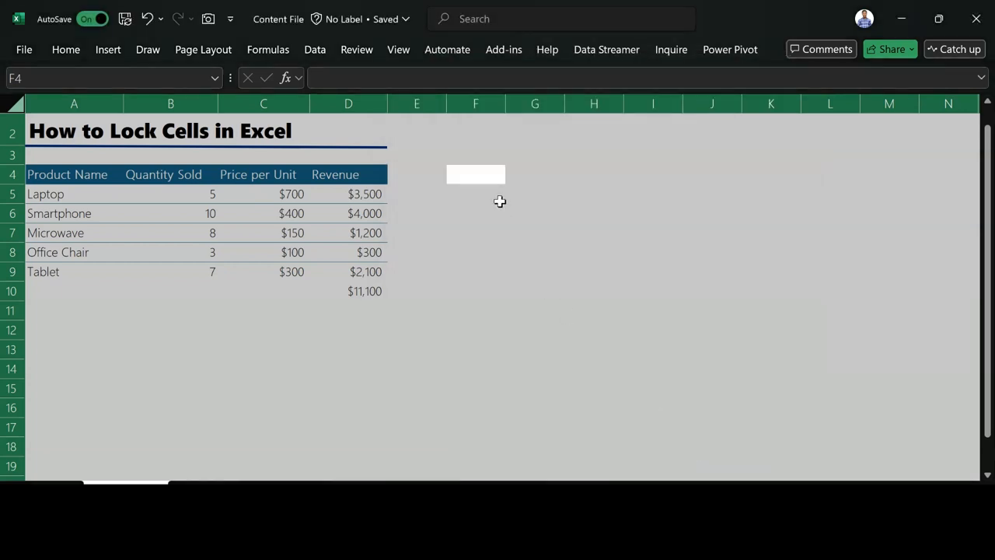
Step: Turn the Locked protection setting back on for range A4:D10 in Format Cells
left_click(475, 194)
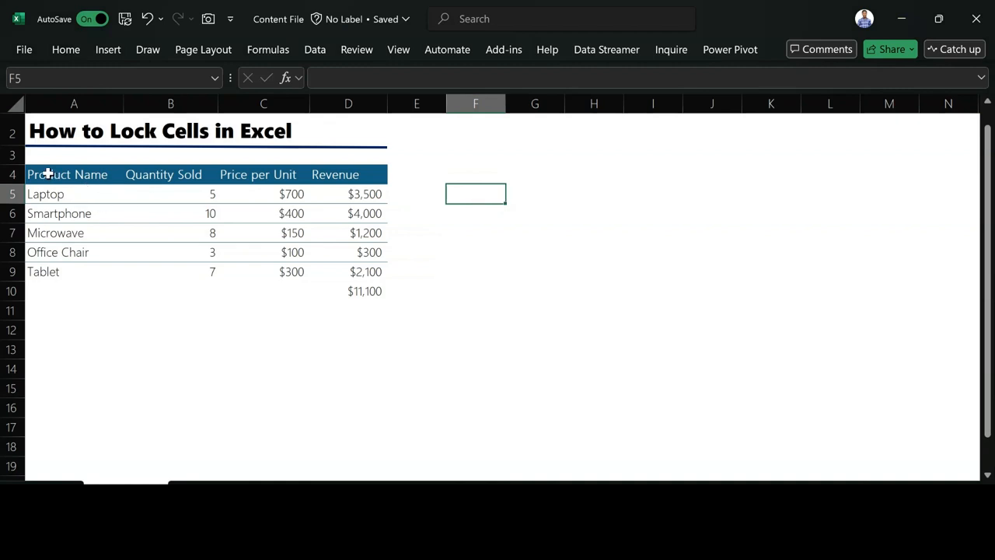
left_click_drag(66, 174, 334, 271)
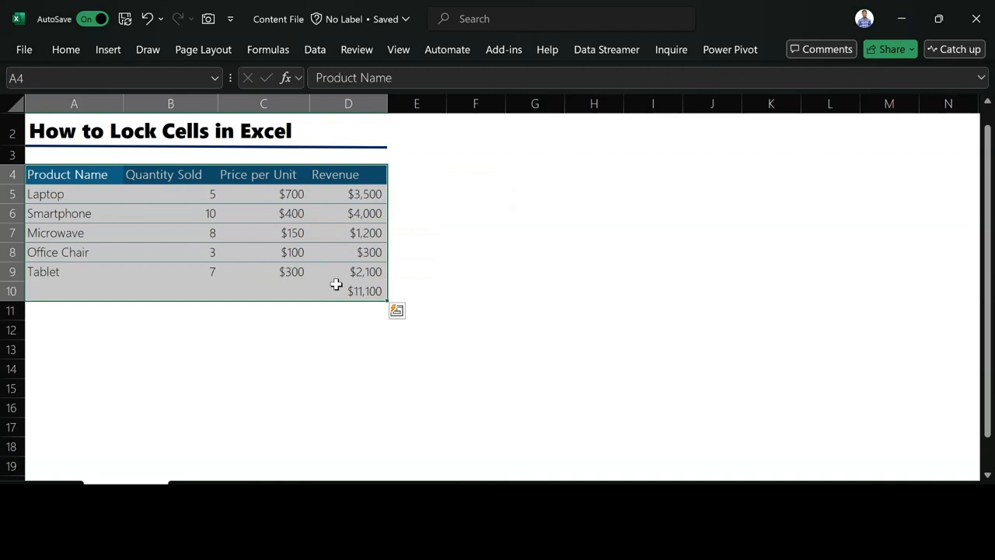
key("Ctrl+1")
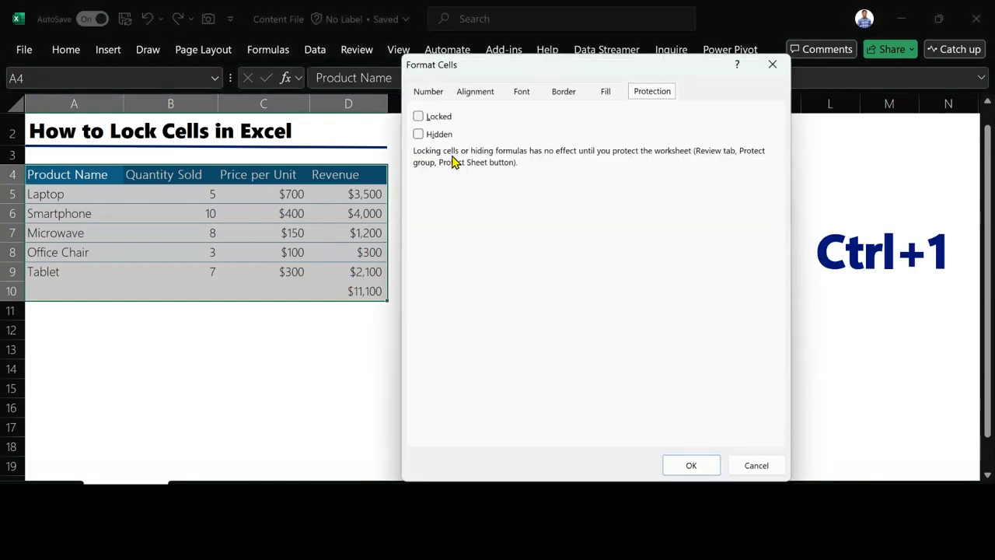
left_click(418, 116)
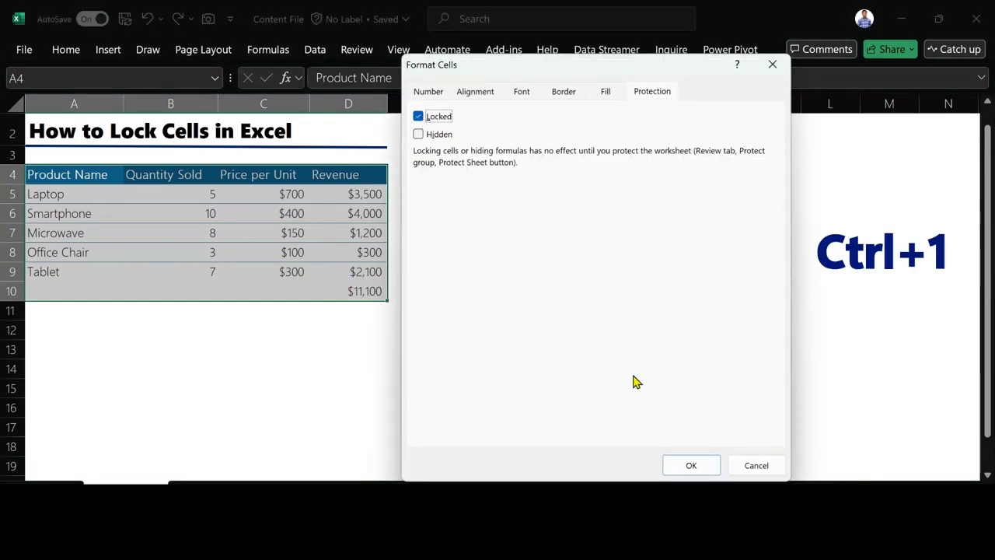
left_click(690, 465)
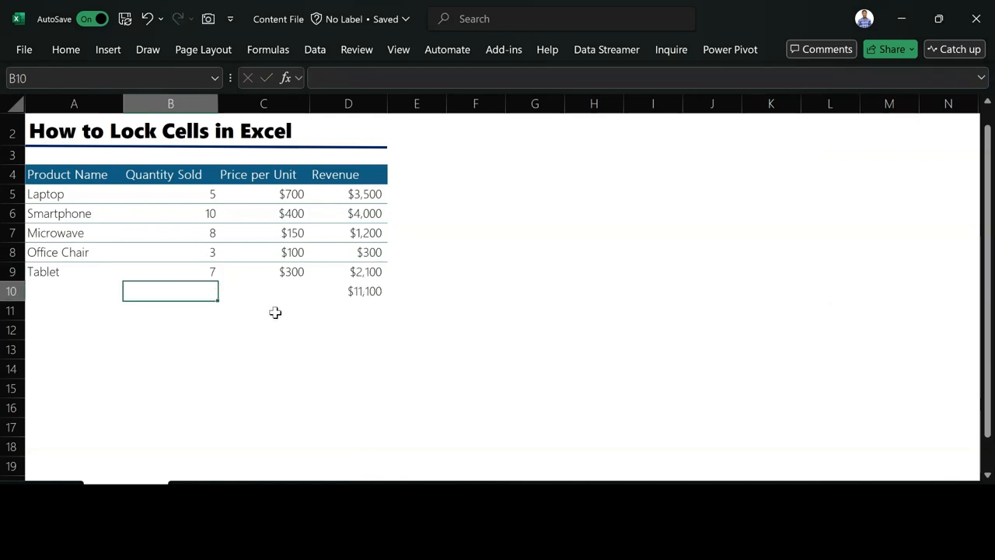
mouse_move(173, 156)
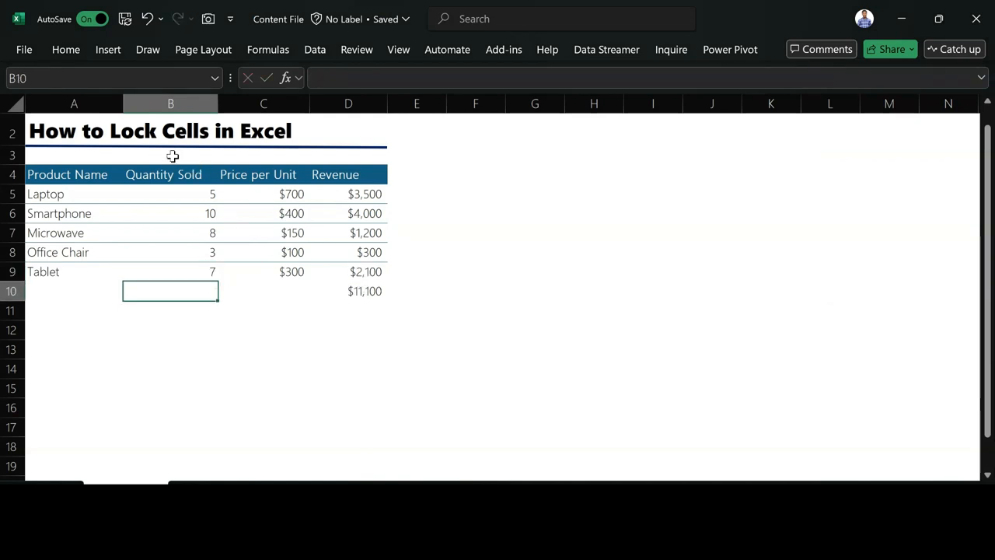
mouse_move(104, 196)
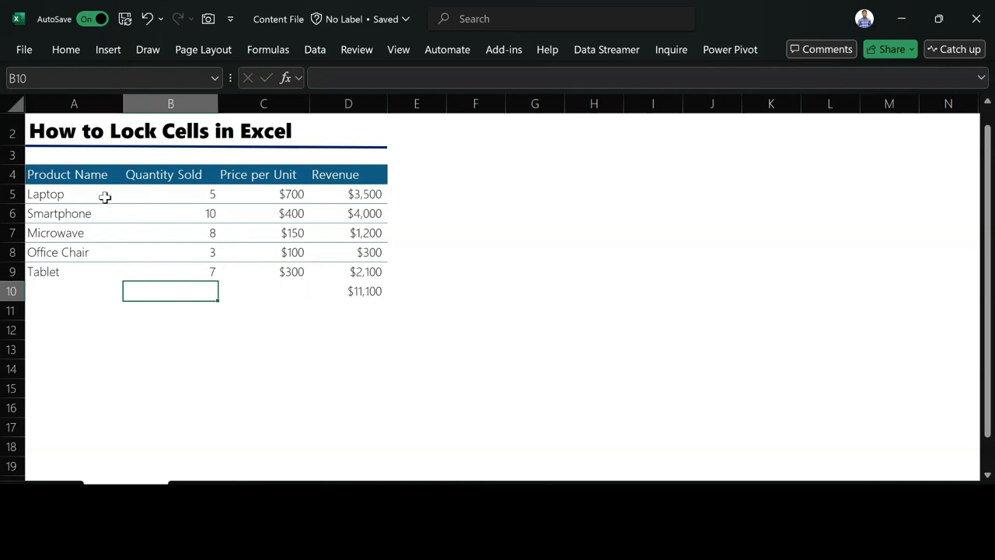
mouse_move(332, 247)
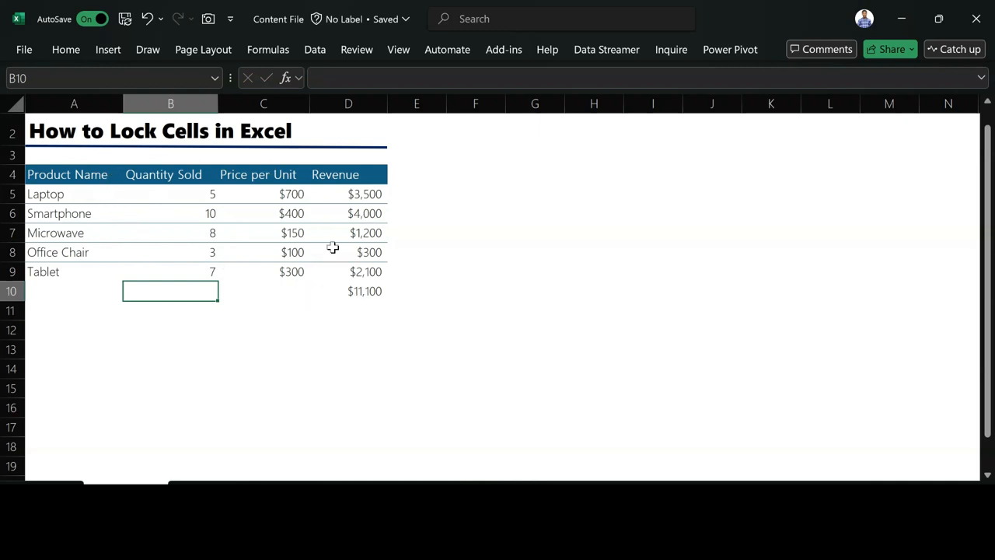
mouse_move(454, 331)
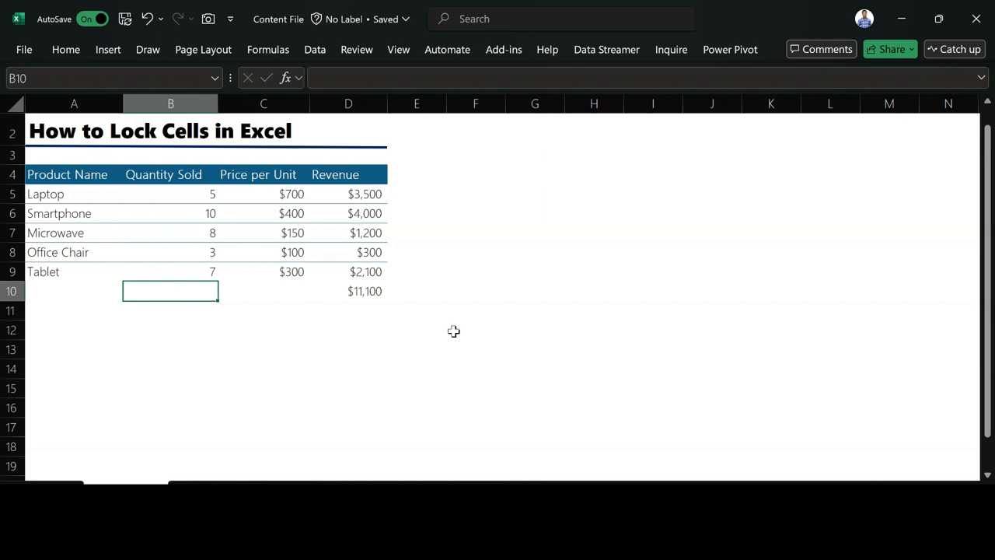
mouse_move(357, 49)
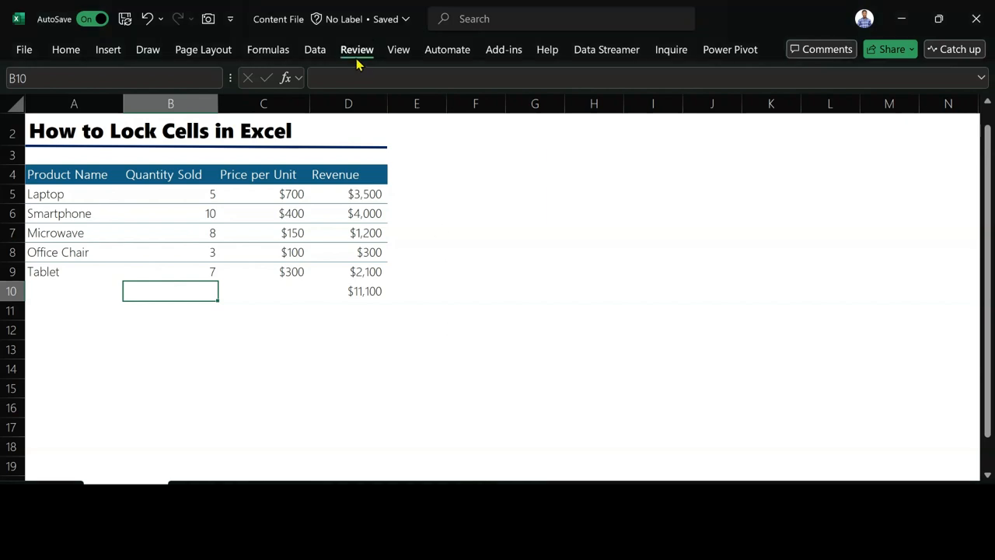
Step: Apply Protect Sheet from the Review tab with default permissions
left_click(357, 49)
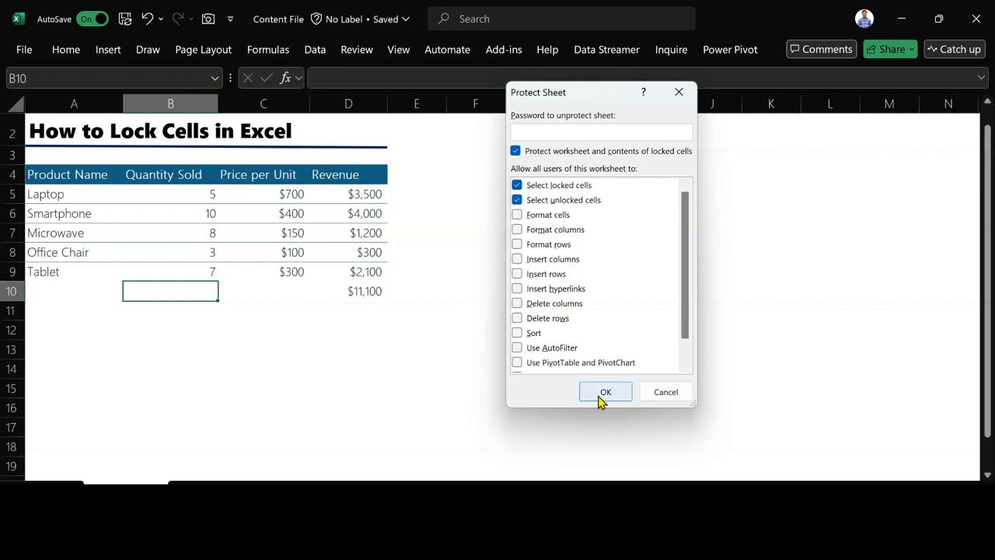
left_click(605, 391)
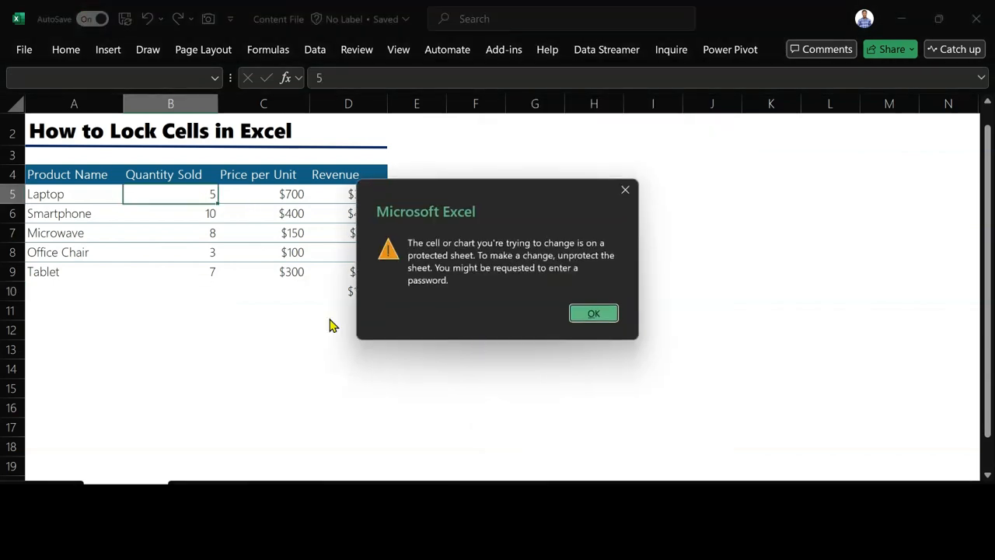
mouse_move(402, 284)
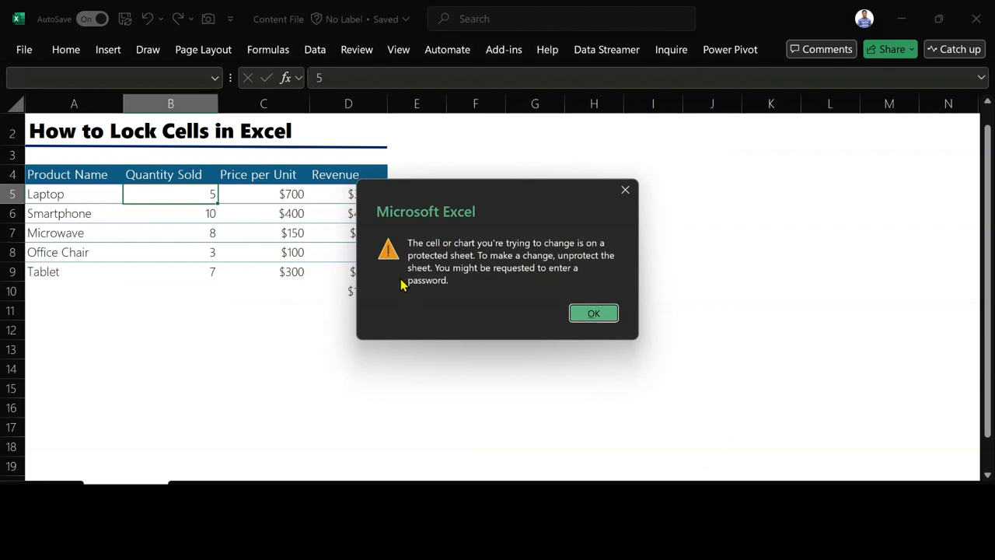
mouse_move(434, 309)
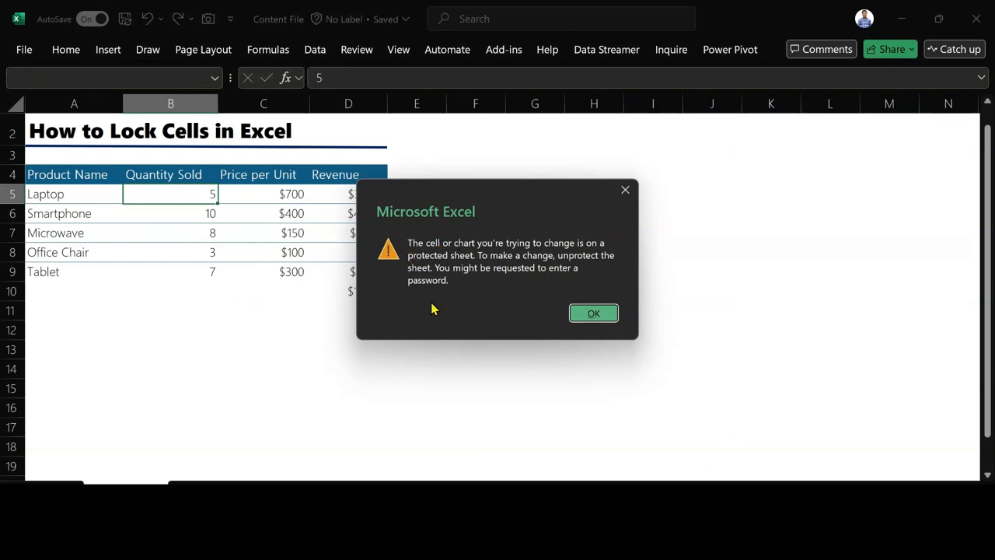
left_click(593, 313)
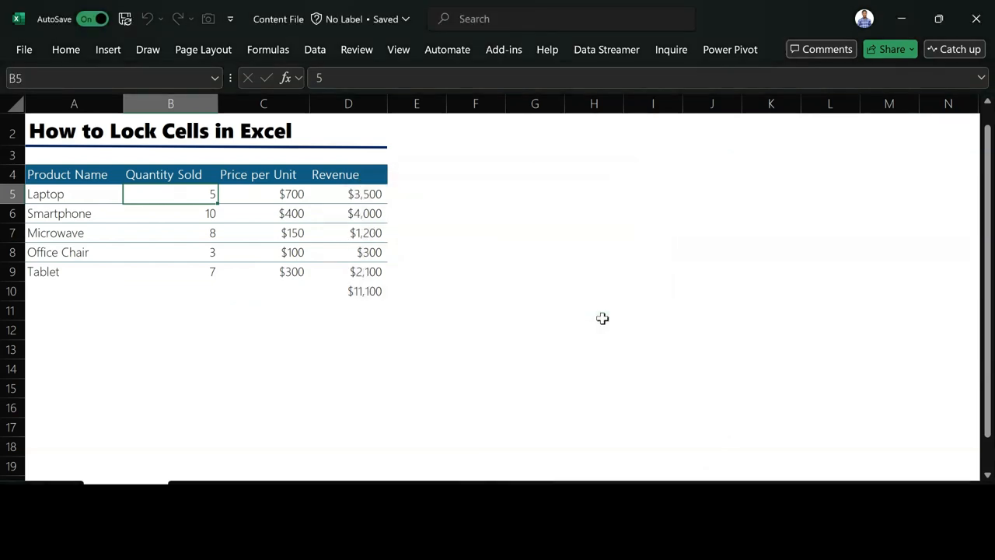
mouse_move(434, 271)
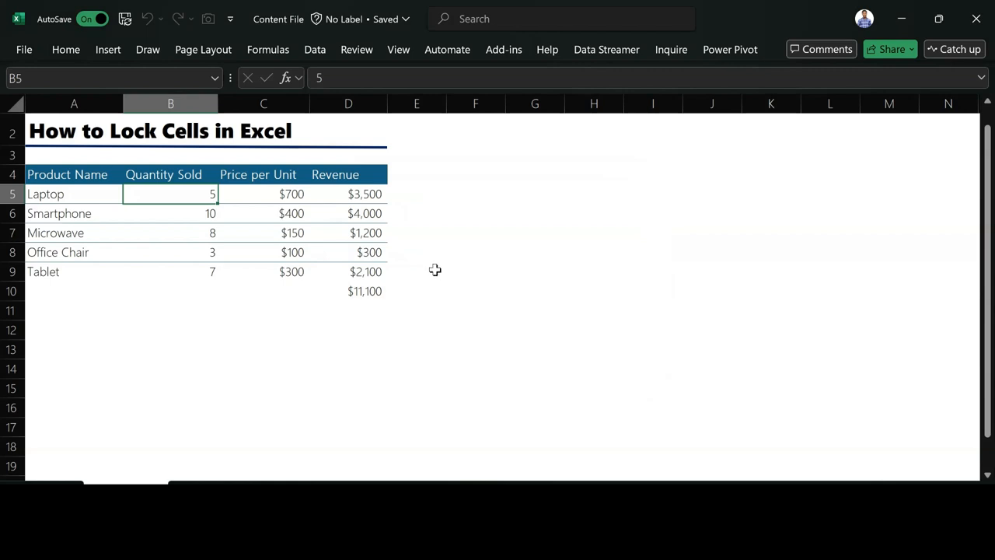
mouse_move(674, 376)
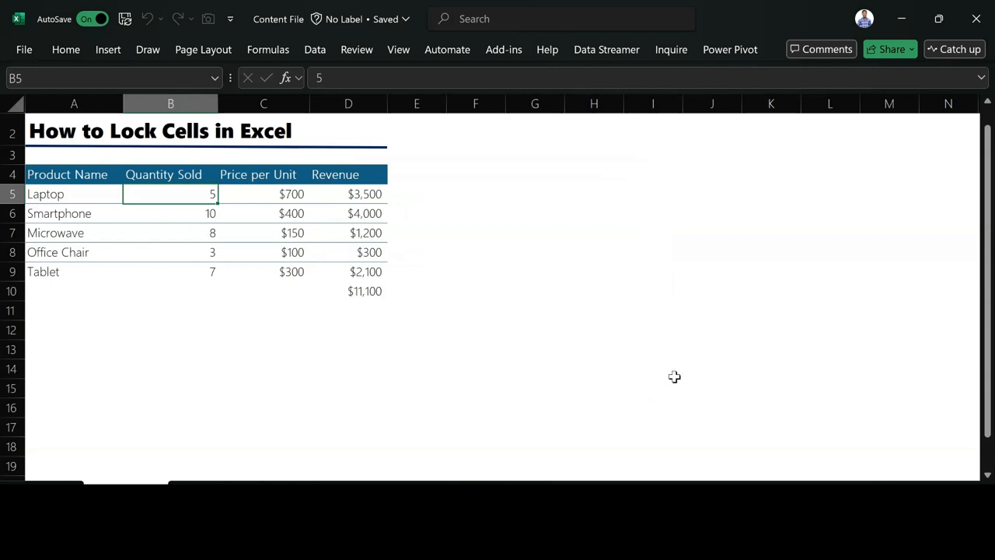